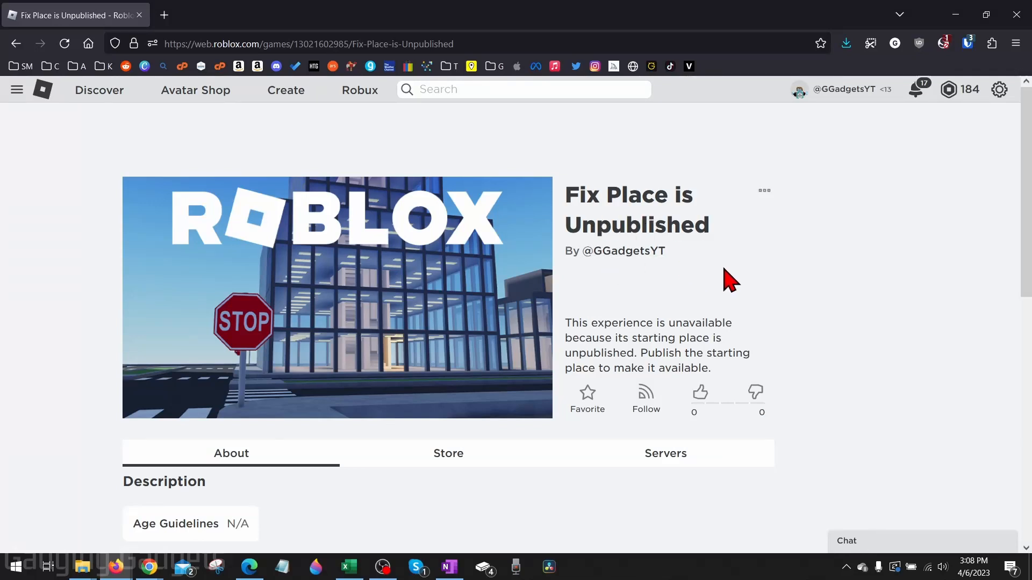
{"action": "mouse_move", "coordinate": [763, 283]}
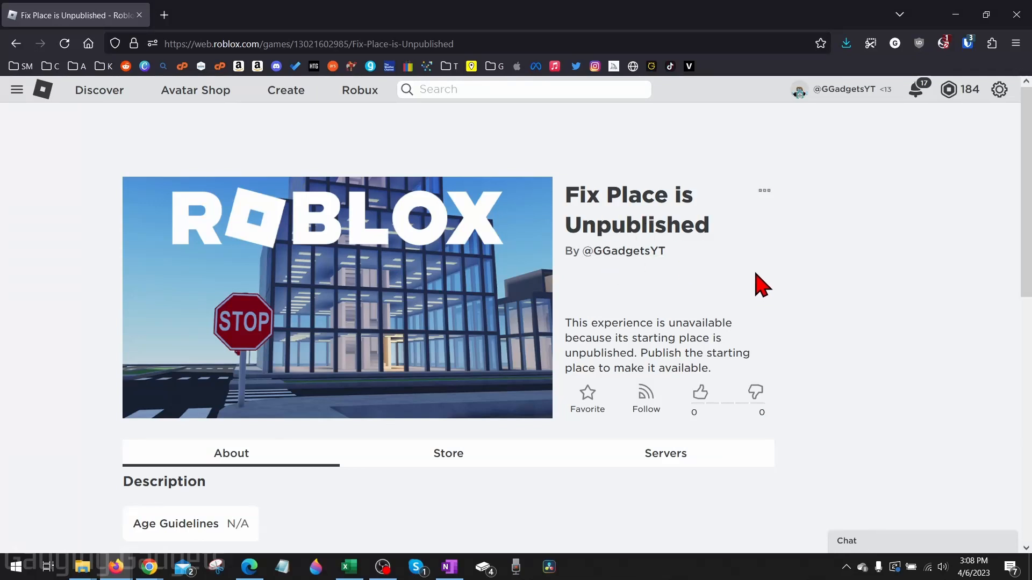
{"action": "mouse_move", "coordinate": [776, 286]}
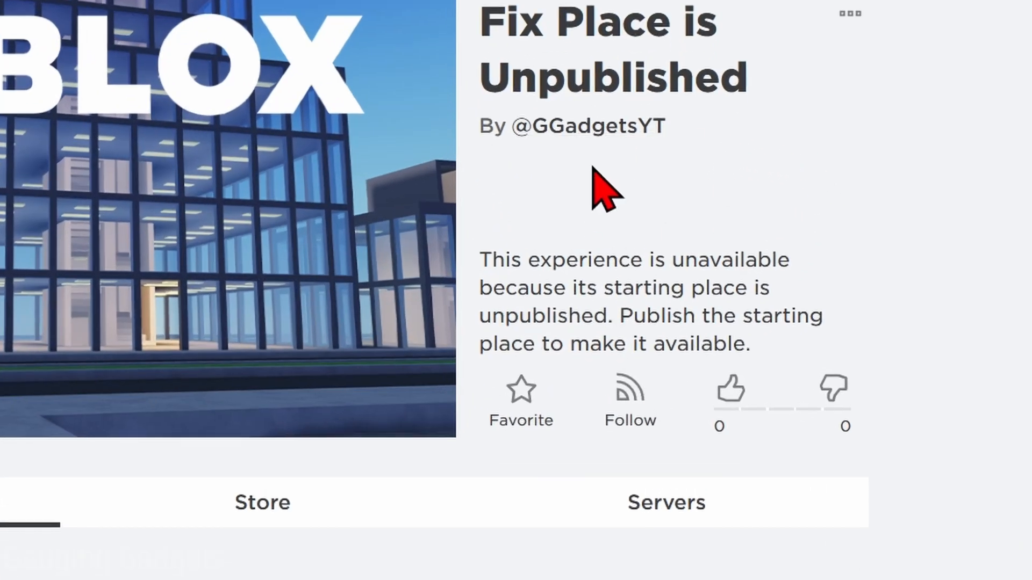
{"action": "mouse_move", "coordinate": [701, 257]}
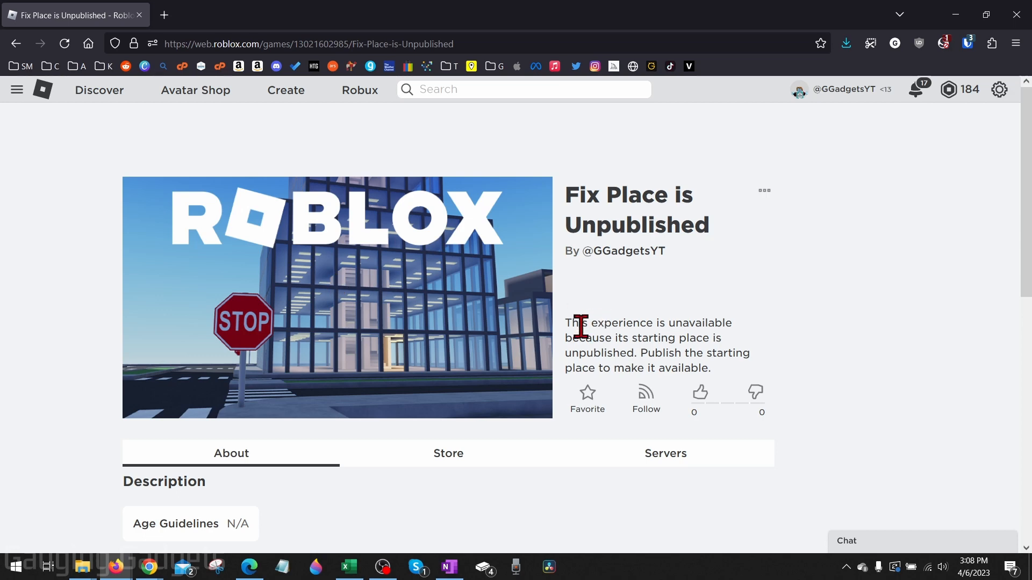
{"action": "mouse_move", "coordinate": [625, 322]}
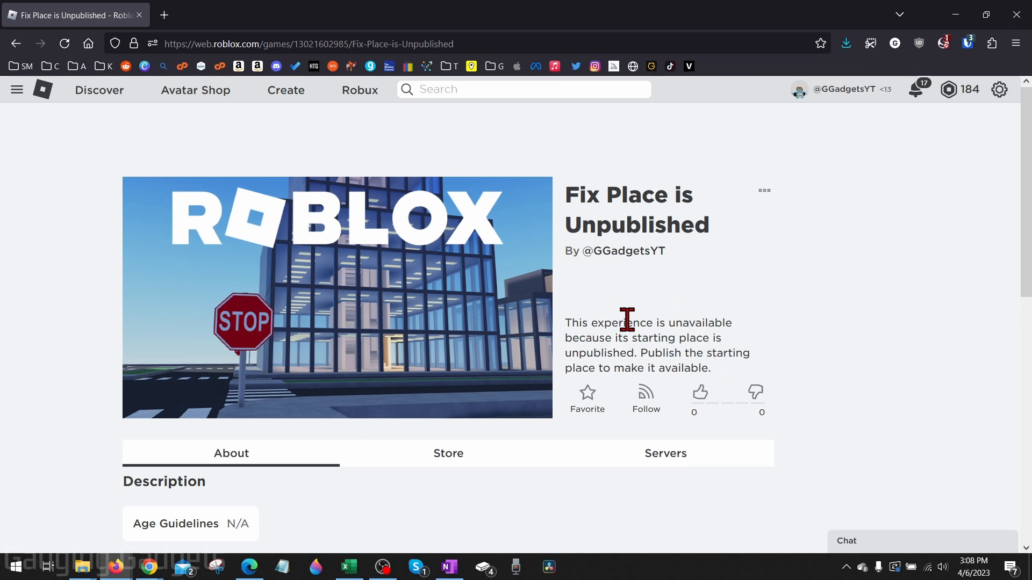
{"action": "mouse_move", "coordinate": [606, 329]}
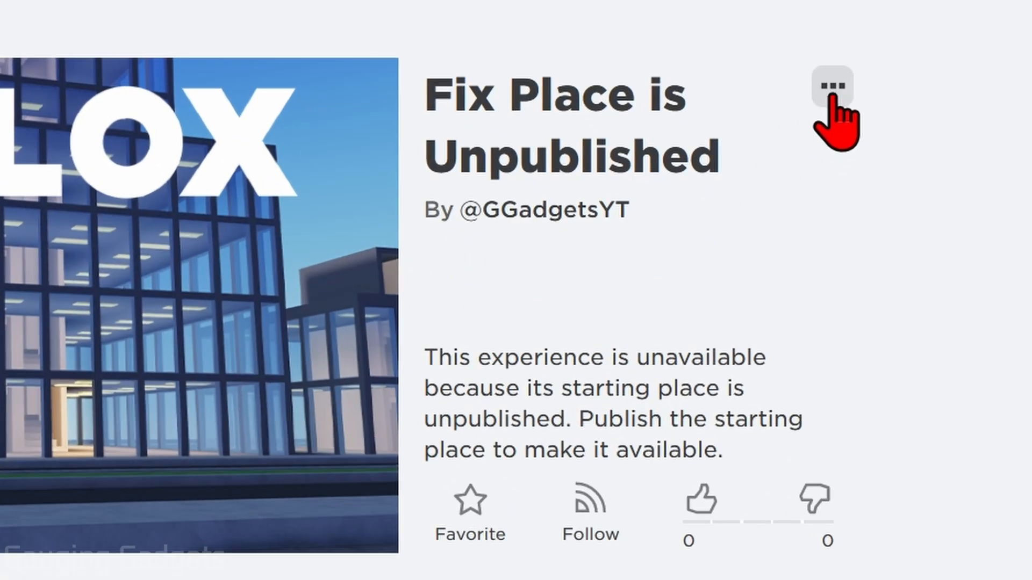
Choose Edit from the experience's options menu to open the place in Studio.
{"action": "left_click", "coordinate": [832, 85]}
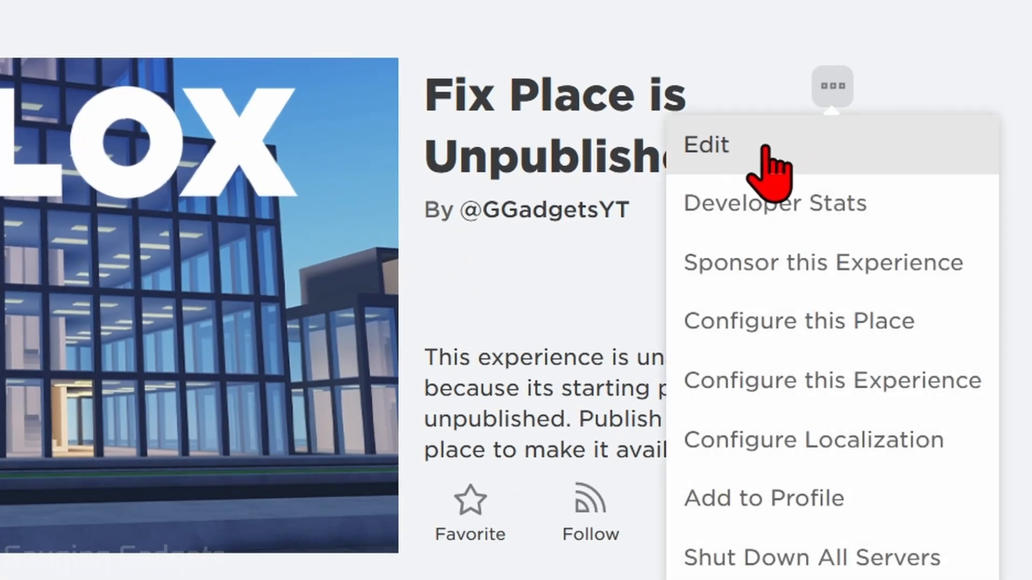
{"action": "left_click", "coordinate": [705, 145]}
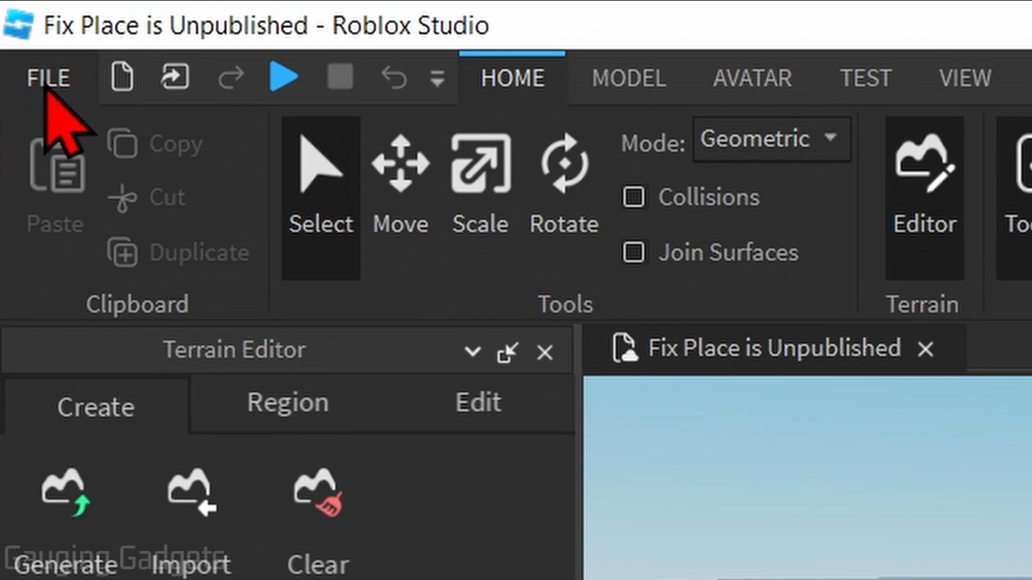
Publish the place to Roblox from the File menu.
{"action": "left_click", "coordinate": [47, 77]}
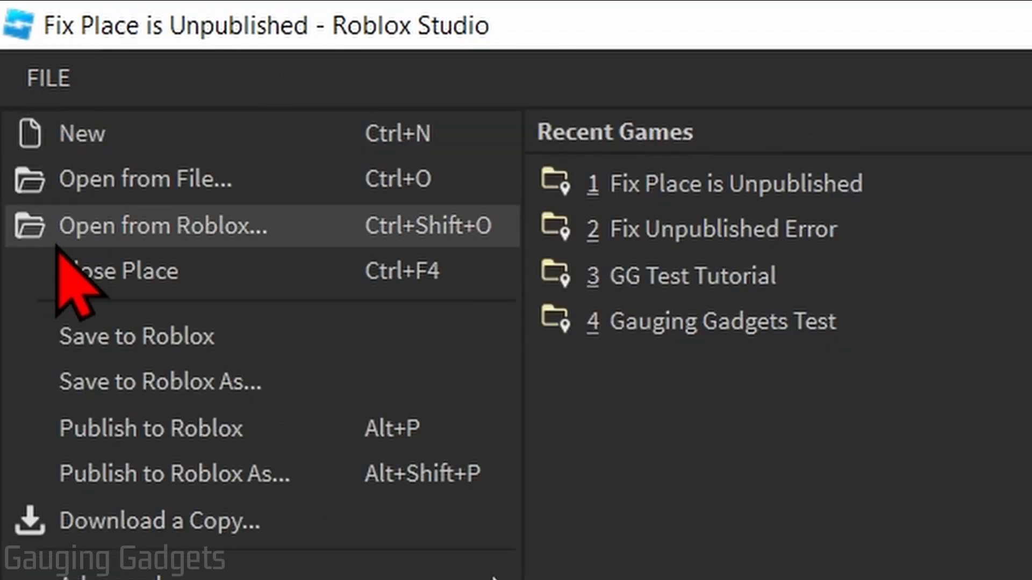
{"action": "mouse_move", "coordinate": [151, 428]}
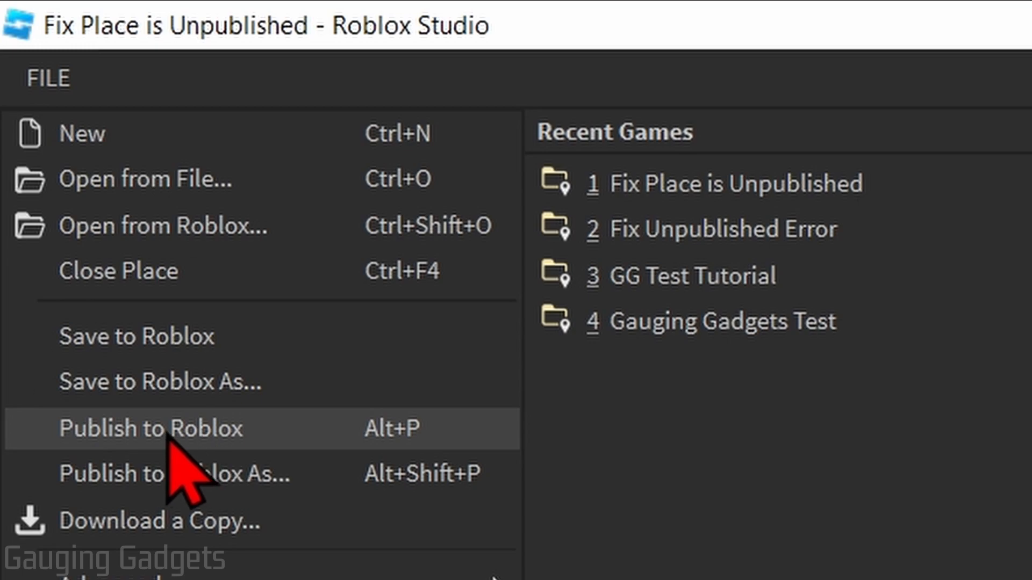
{"action": "left_click", "coordinate": [150, 428]}
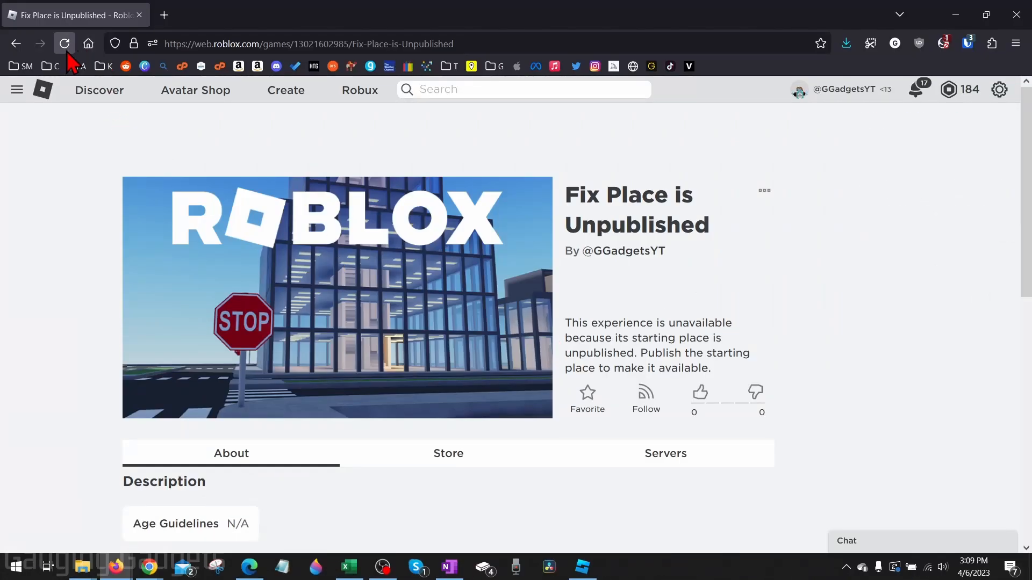
Reload the experience page and launch the experience with the green Play button.
{"action": "left_click", "coordinate": [65, 44]}
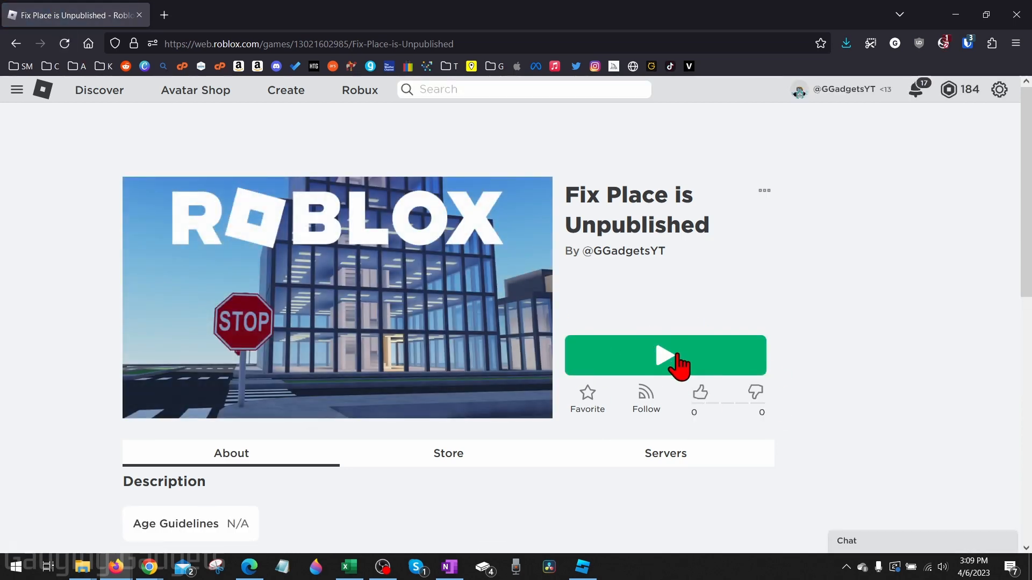
{"action": "left_click", "coordinate": [665, 355]}
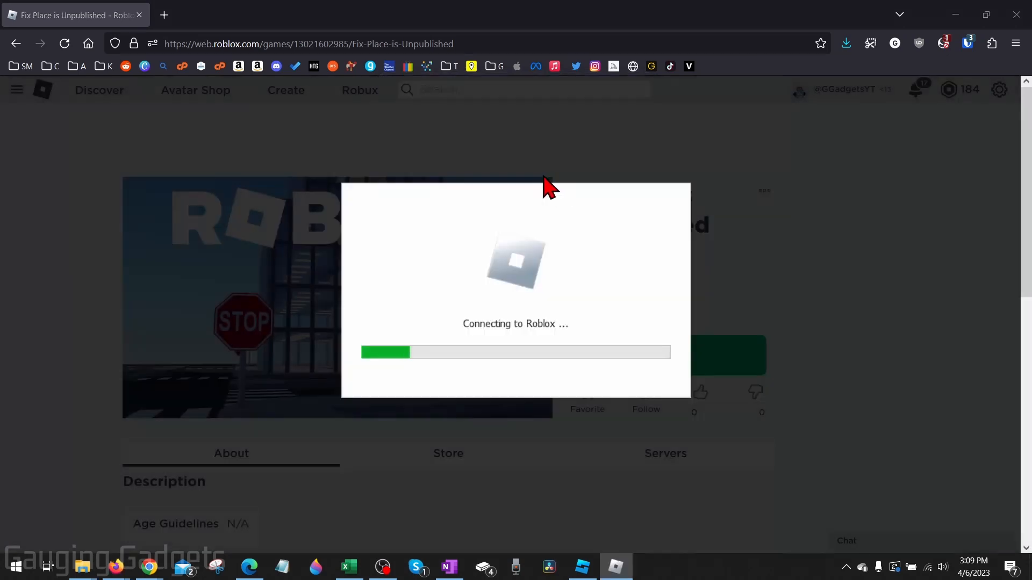